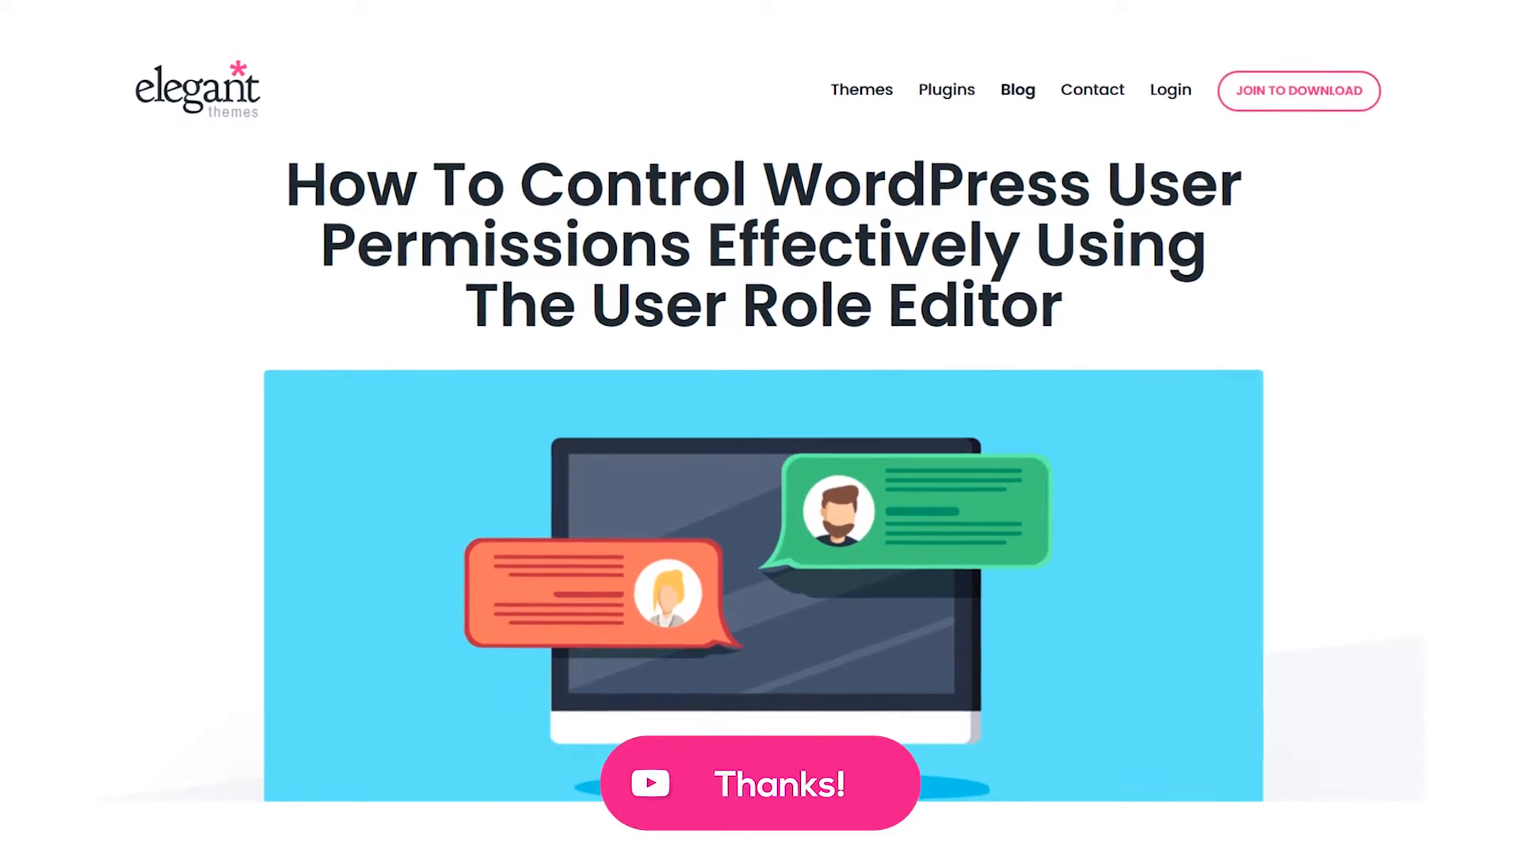
# - Open Users > User Role Editor and show the Editor role's granted capabilities
pyautogui.scroll(3)
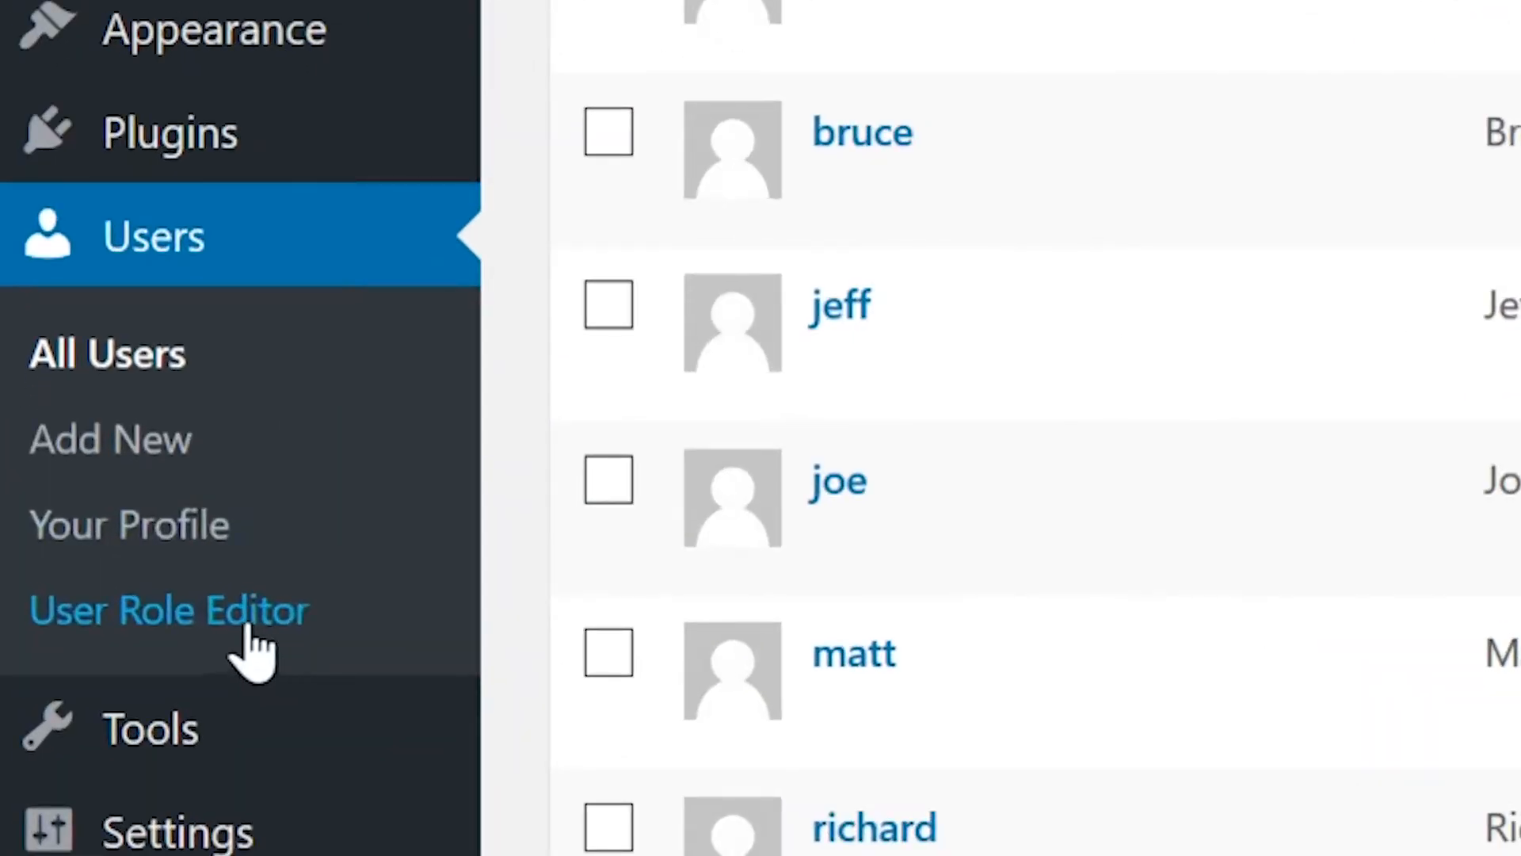
pyautogui.click(168, 609)
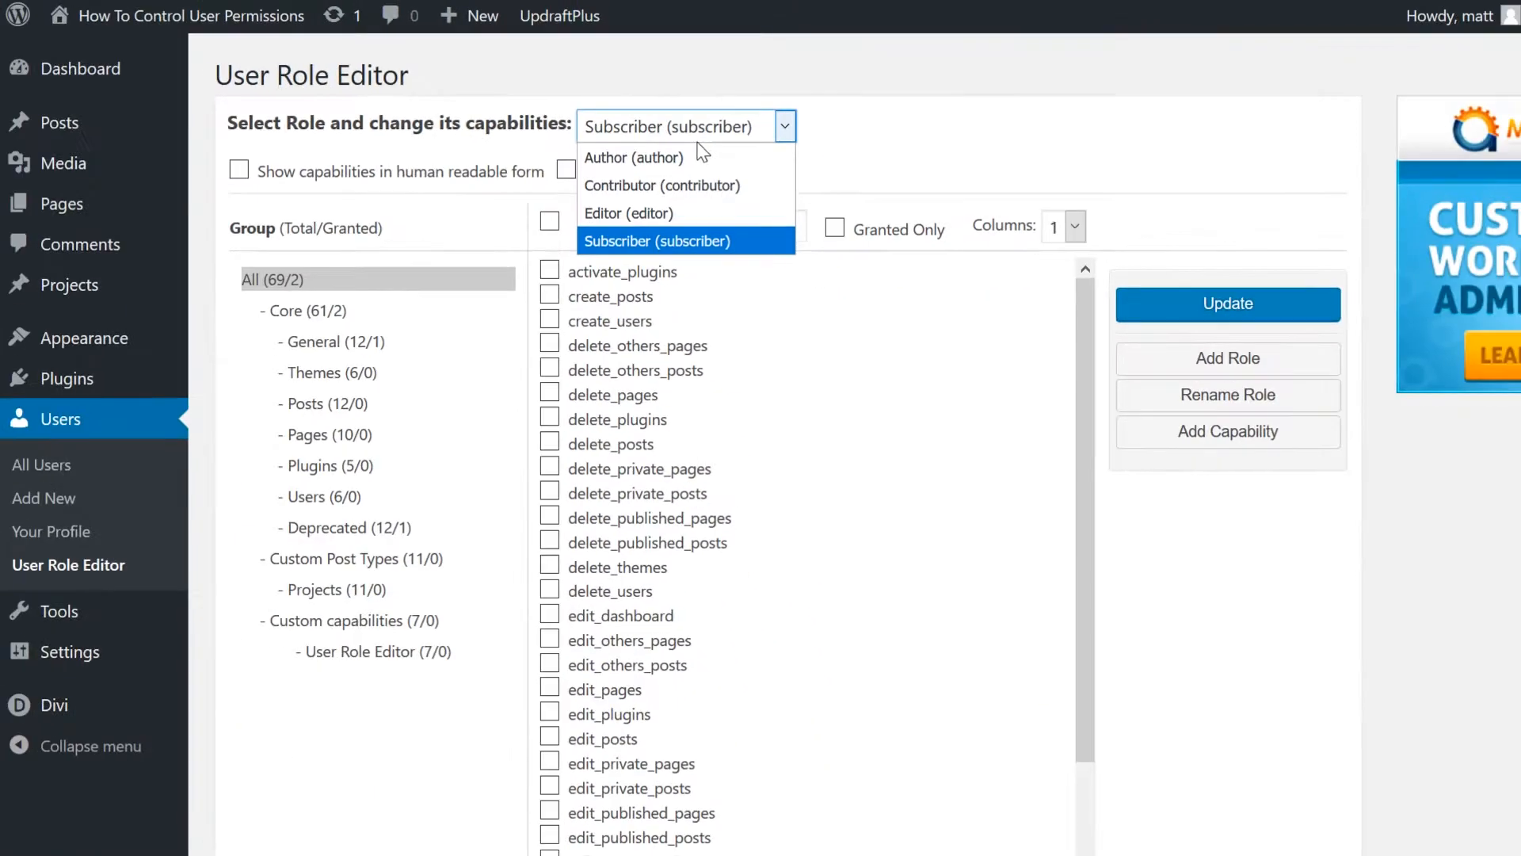
pyautogui.click(628, 212)
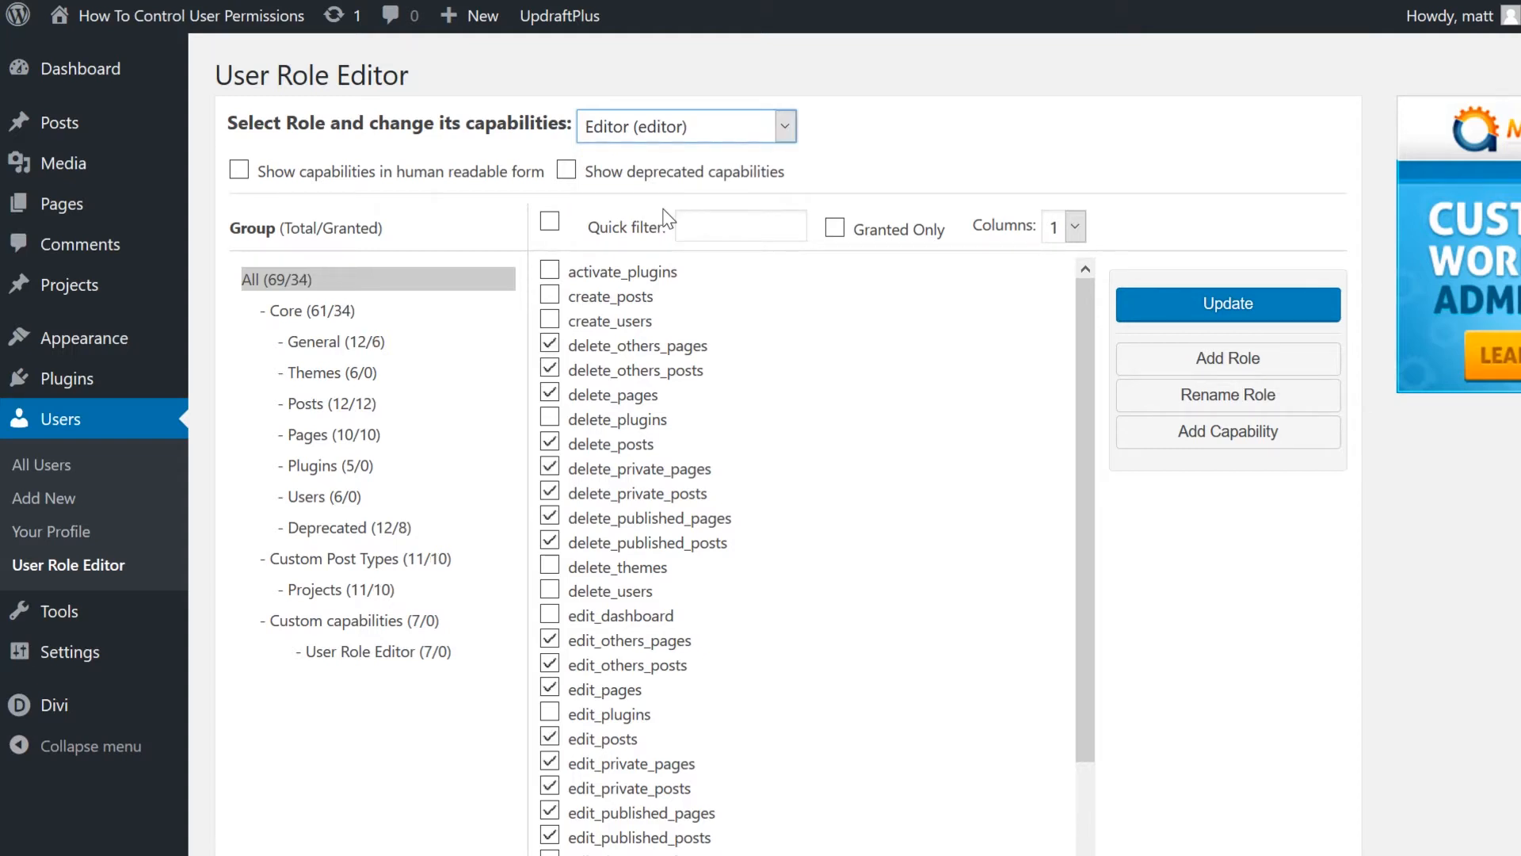
pyautogui.moveTo(87, 829)
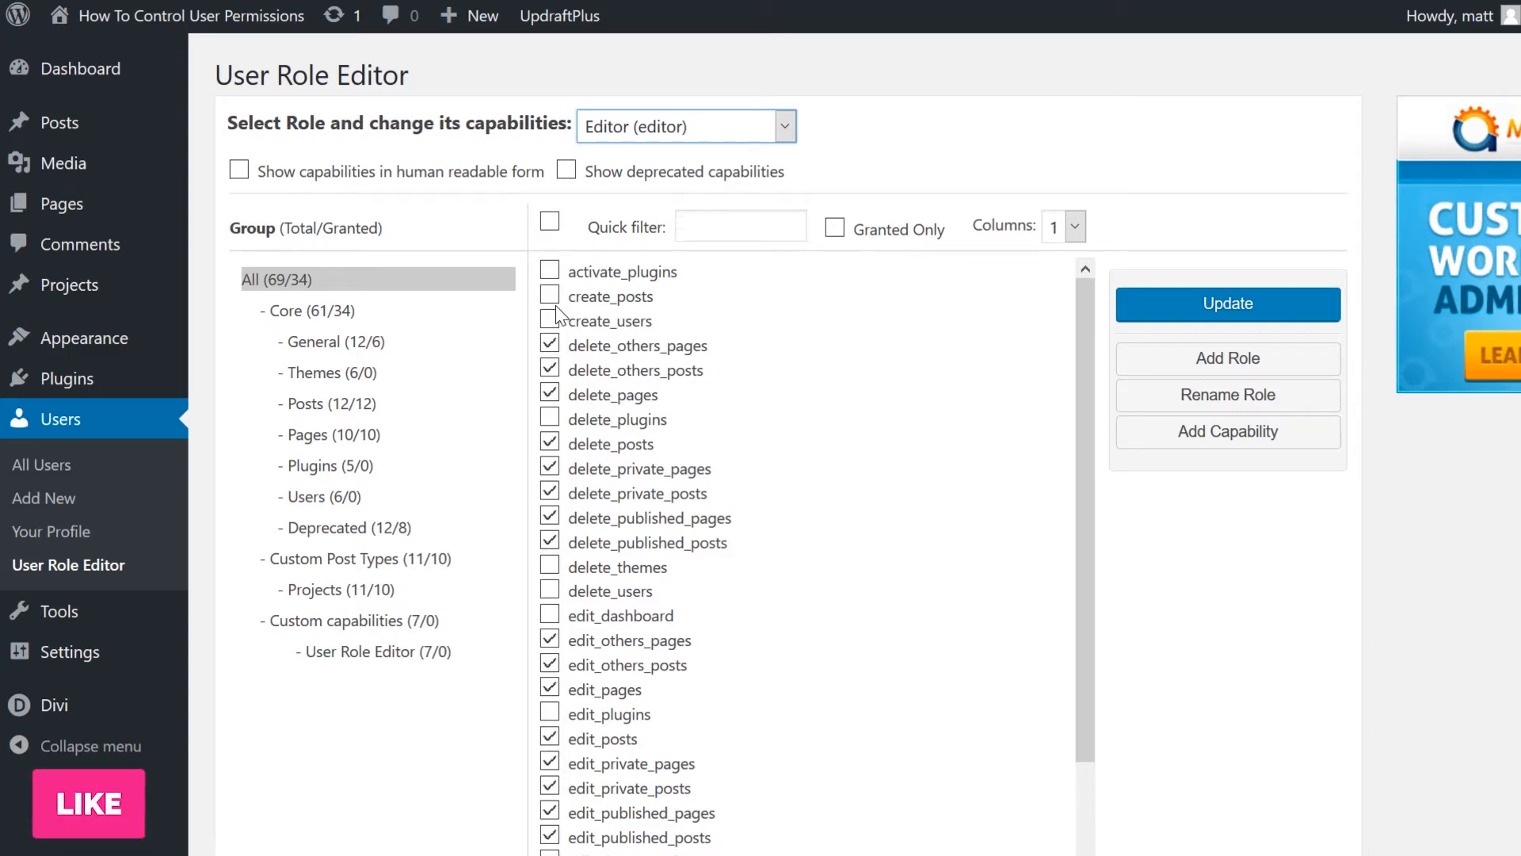
pyautogui.moveTo(1263, 363)
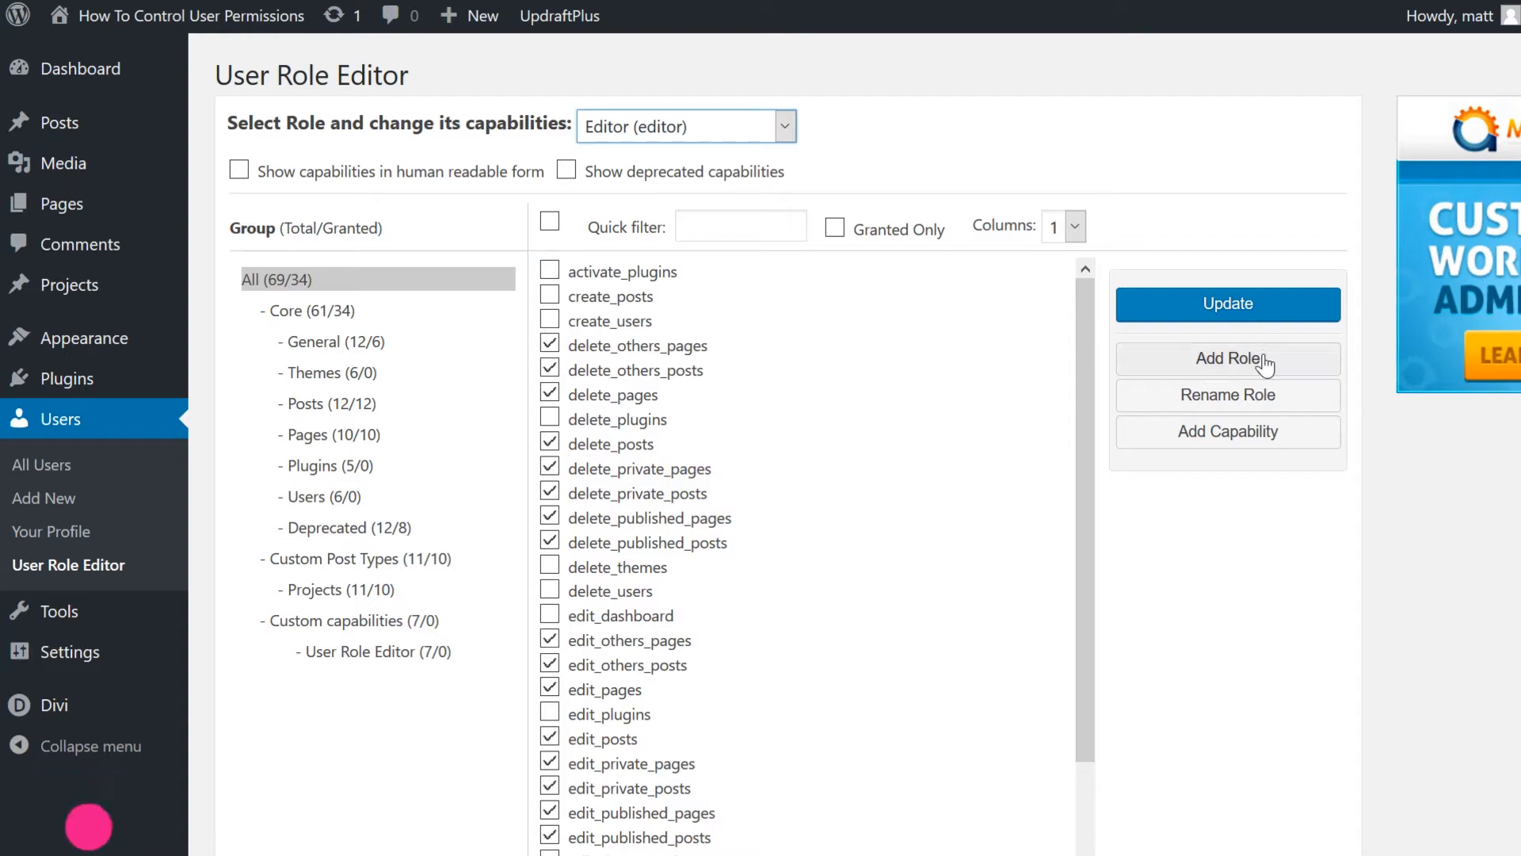
pyautogui.click(1227, 359)
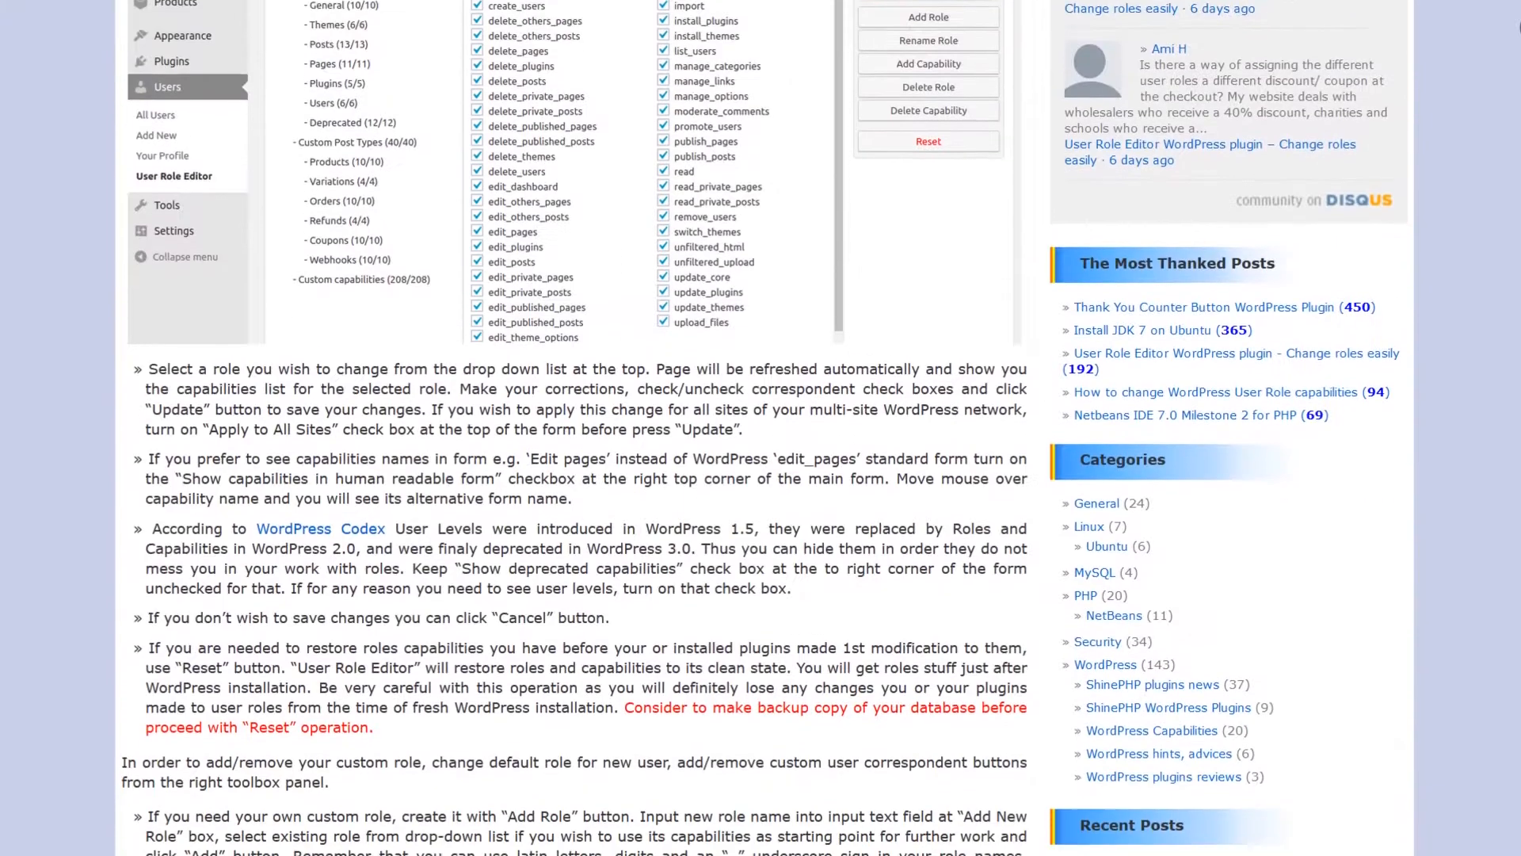
# - Scroll the ShinePHP documentation through the Add Role, Delete Role, Default Role and Add Capability sections
pyautogui.scroll(-3)
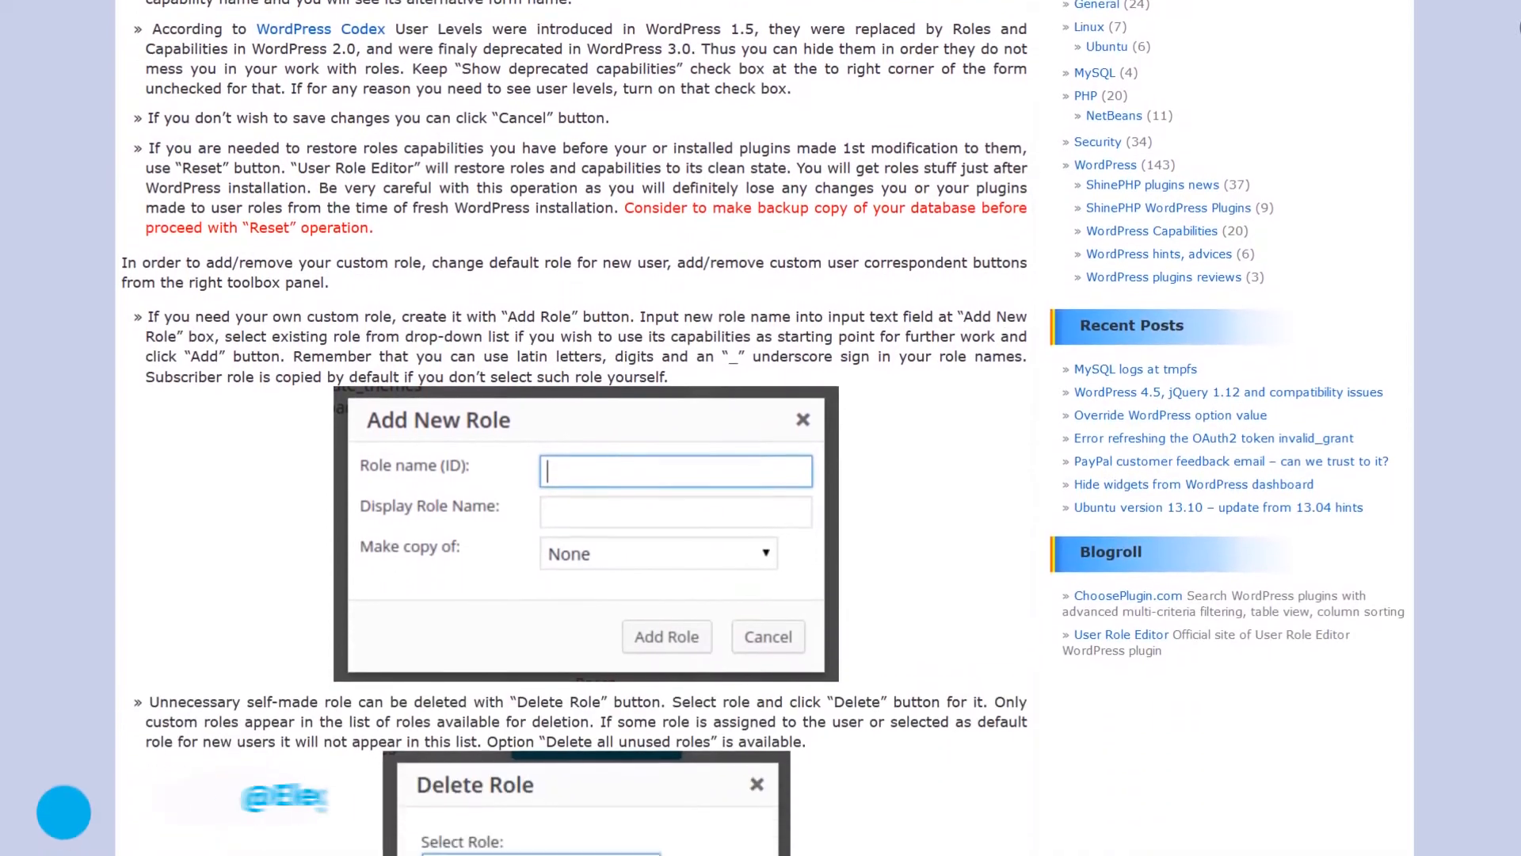
pyautogui.scroll(-3)
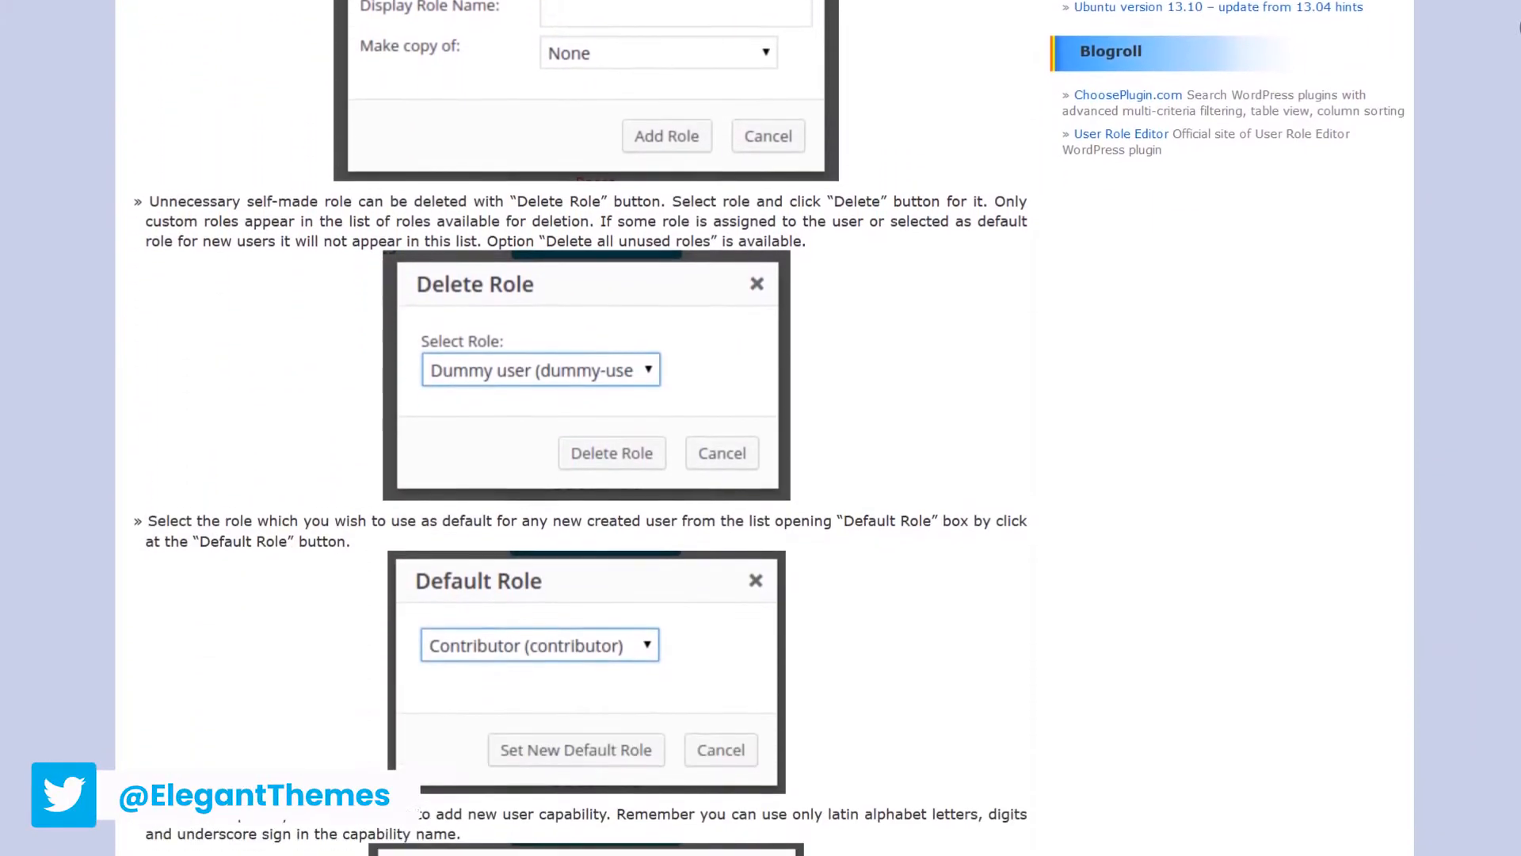
pyautogui.scroll(-3)
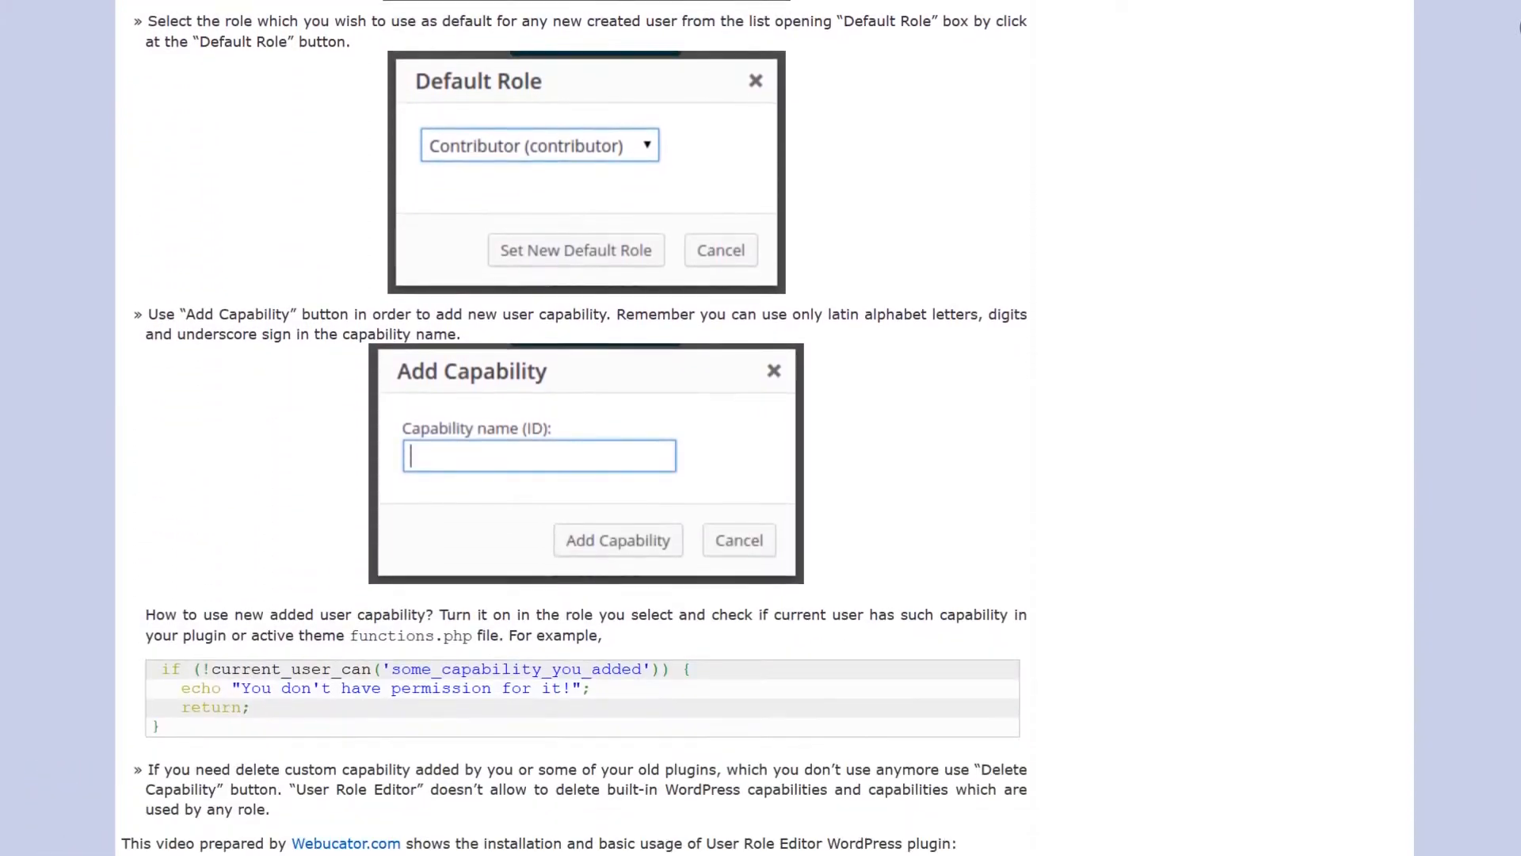
pyautogui.scroll(-3)
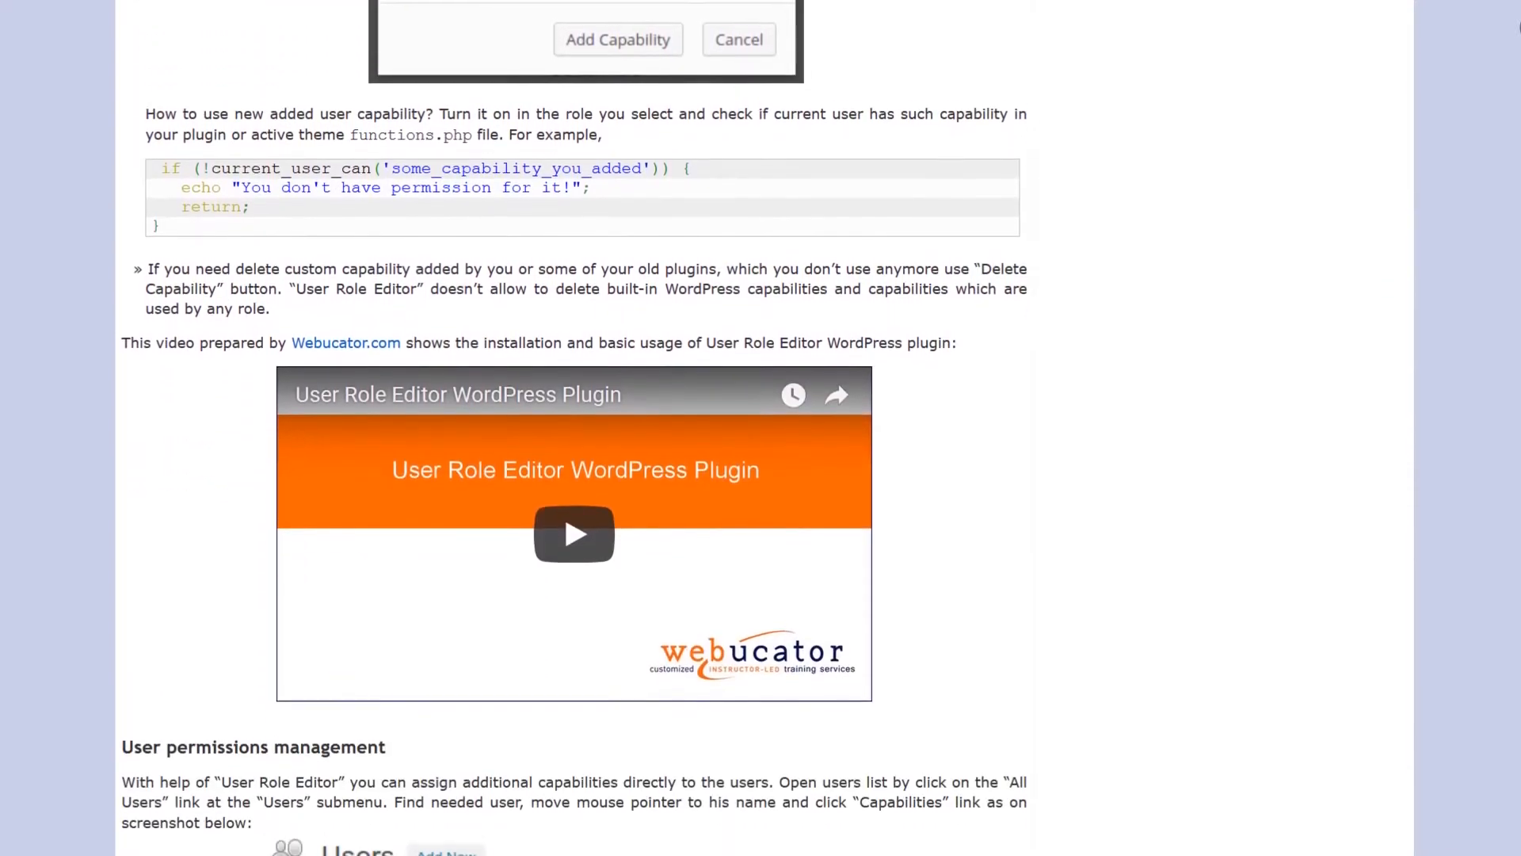
pyautogui.scroll(-3)
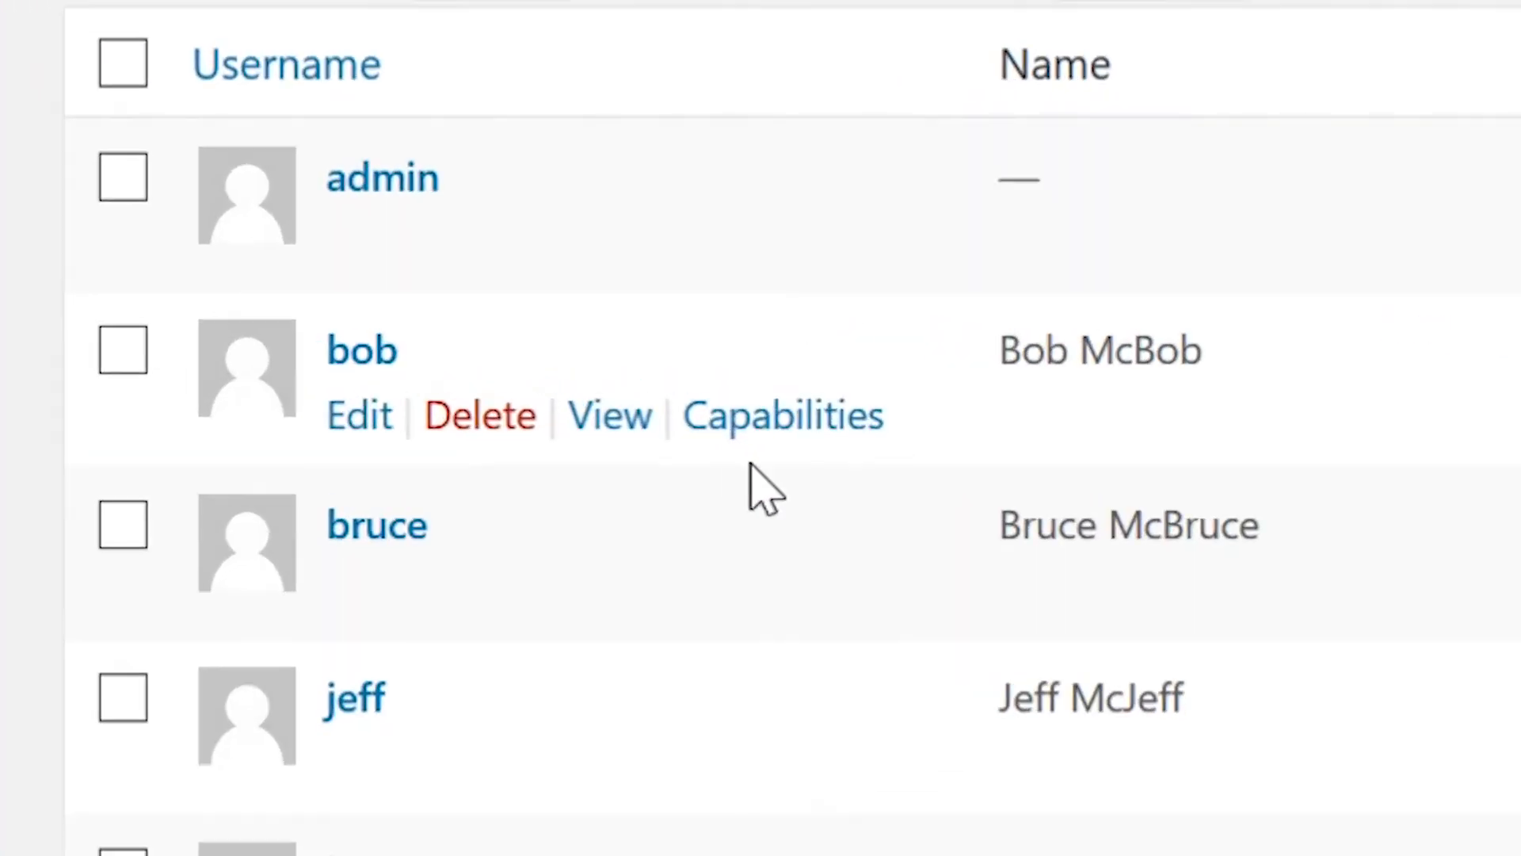
# - Show a single user's Capabilities page, then open Settings > User Role Editor
pyautogui.click(782, 415)
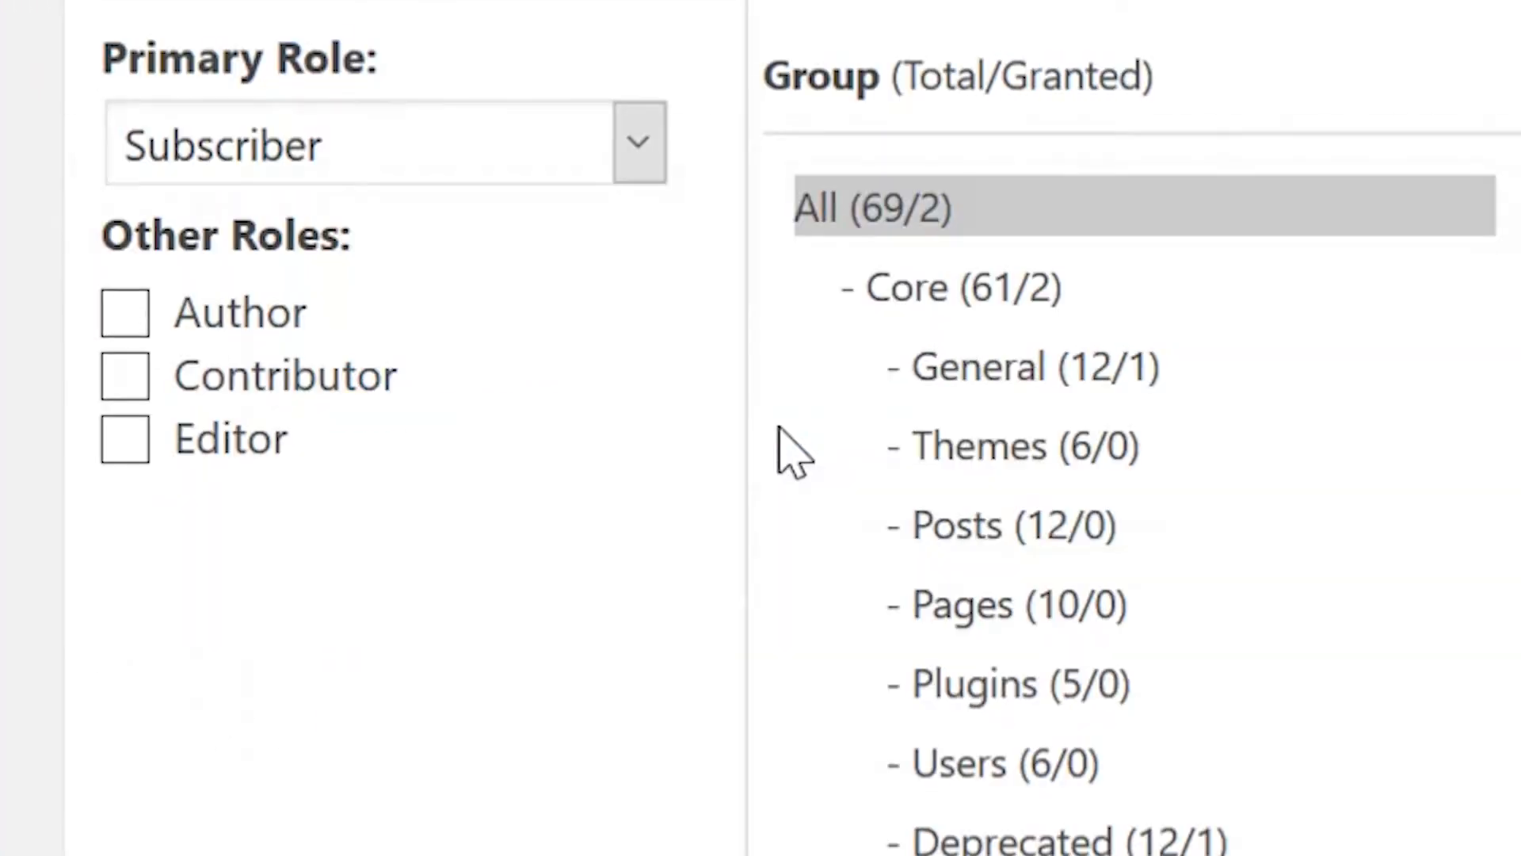
pyautogui.press('ctrl+minus')
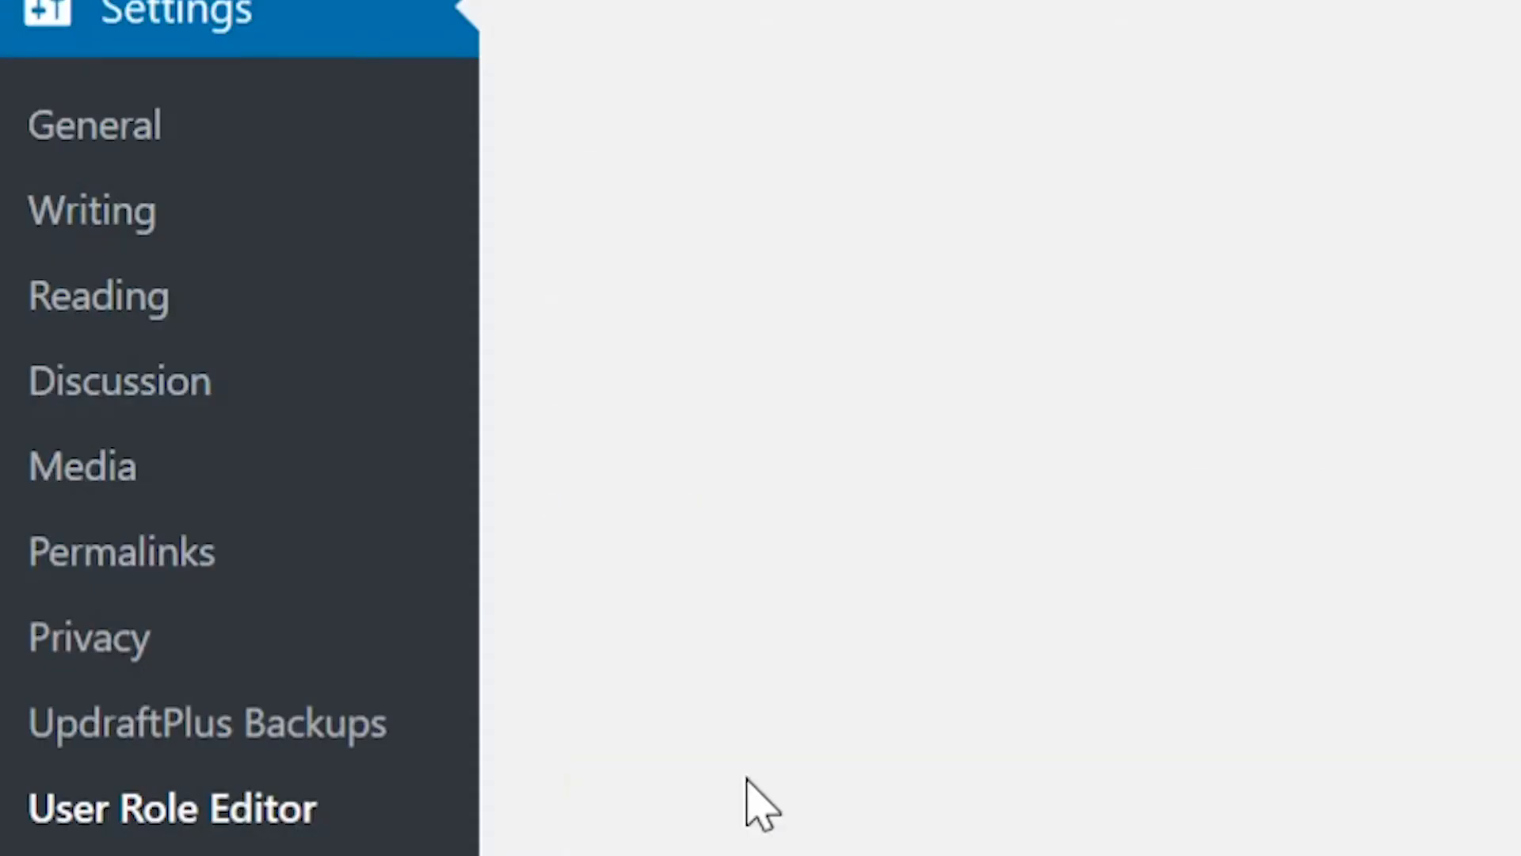
pyautogui.click(172, 808)
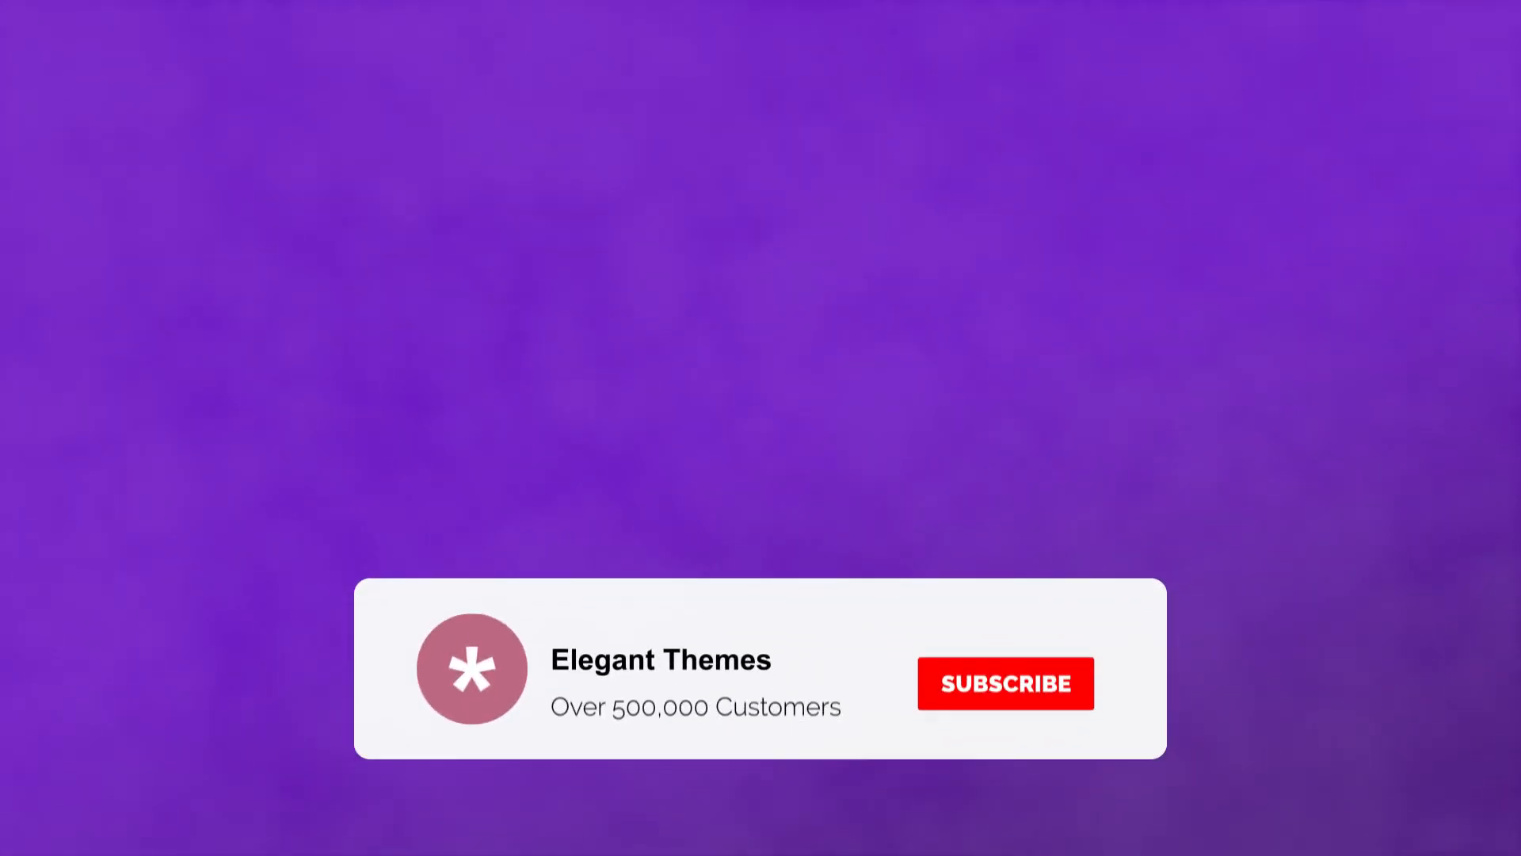
pyautogui.click(1004, 682)
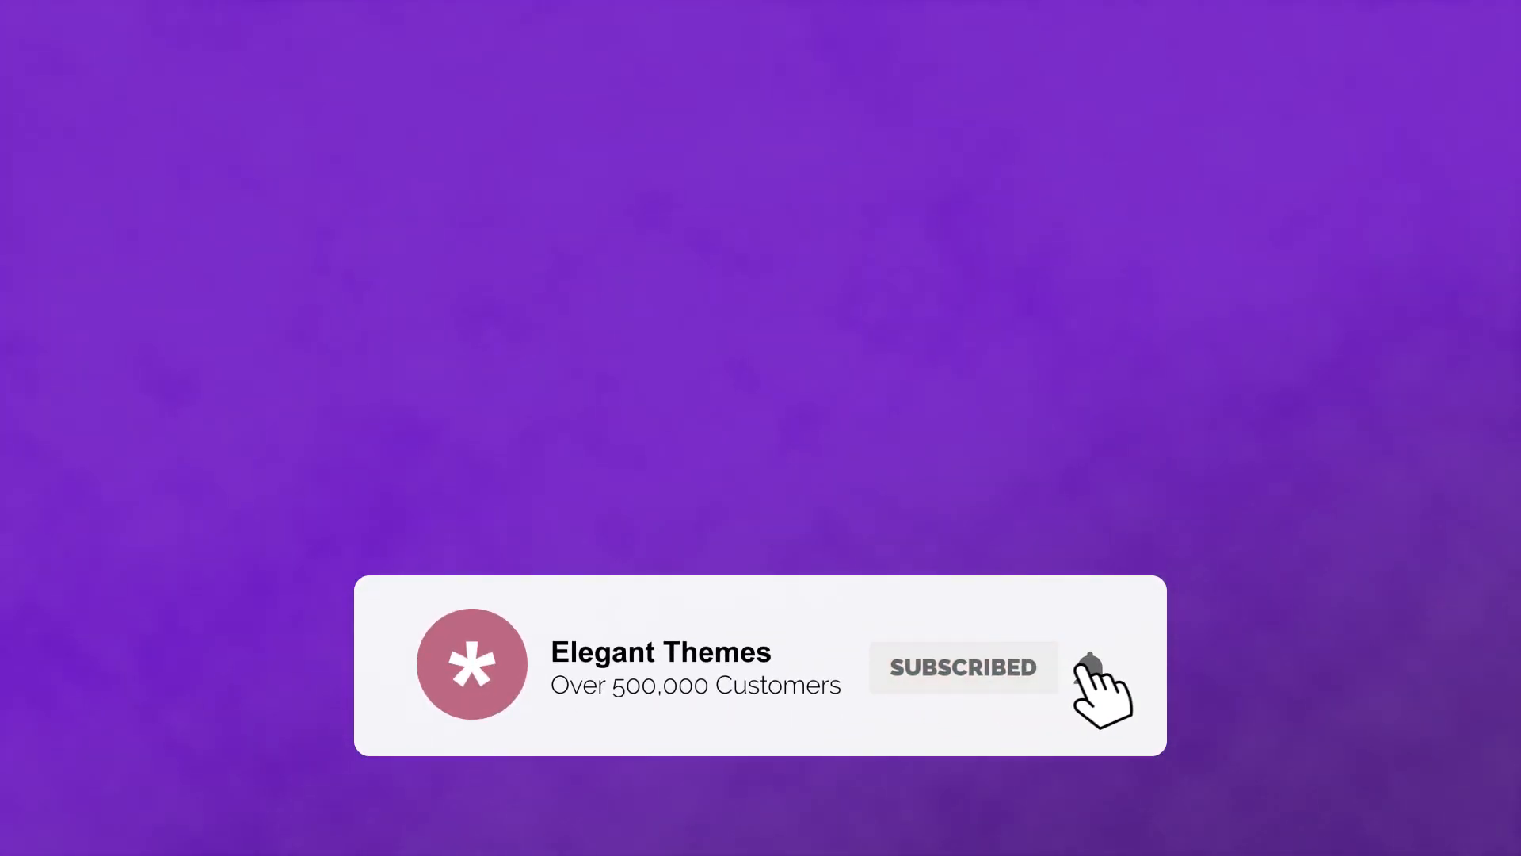